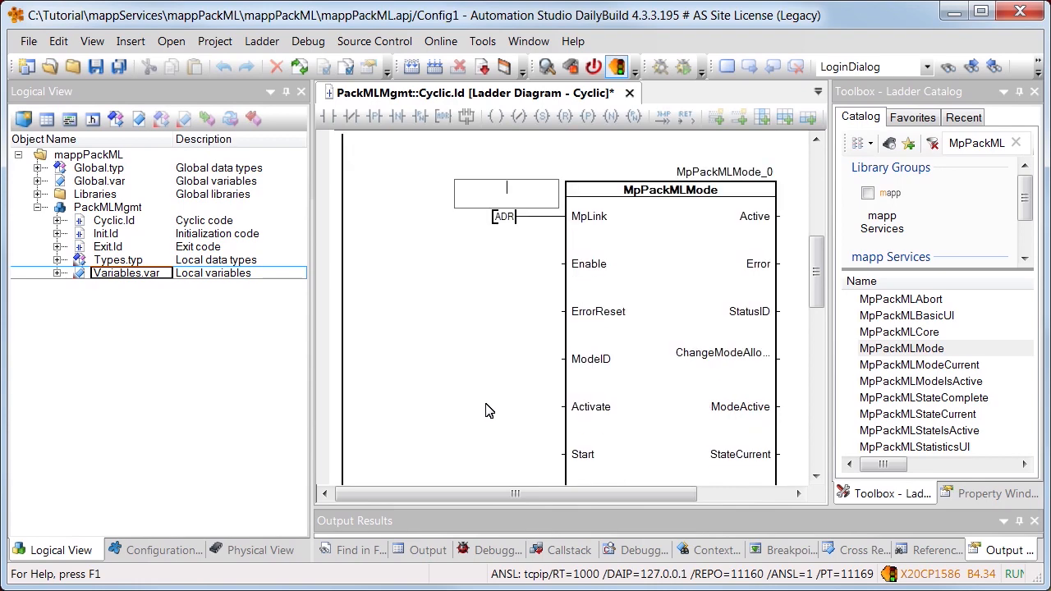
{"action": "type", "text": "gPackMLCore"}
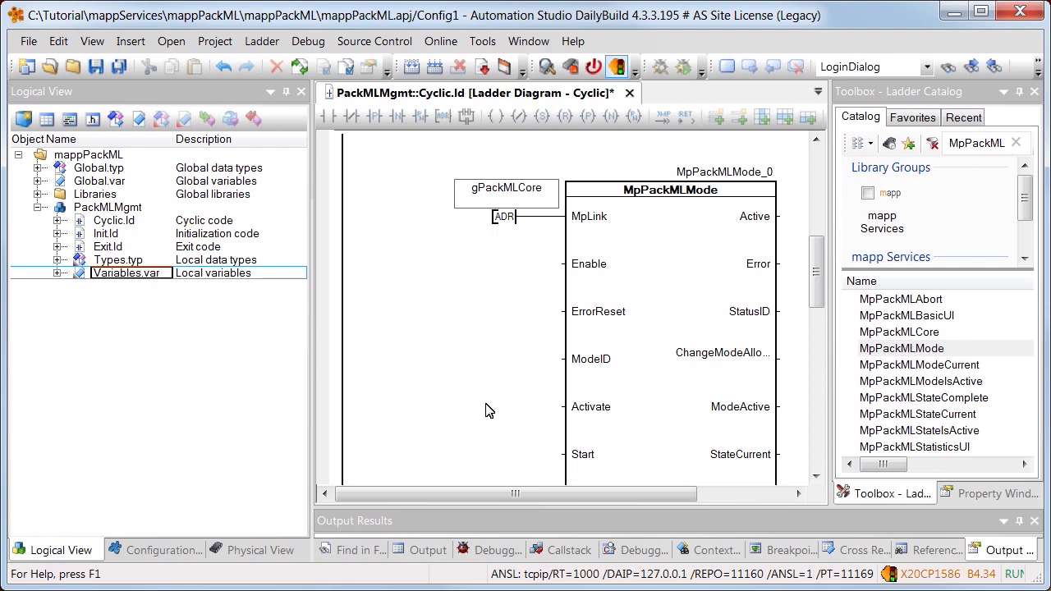